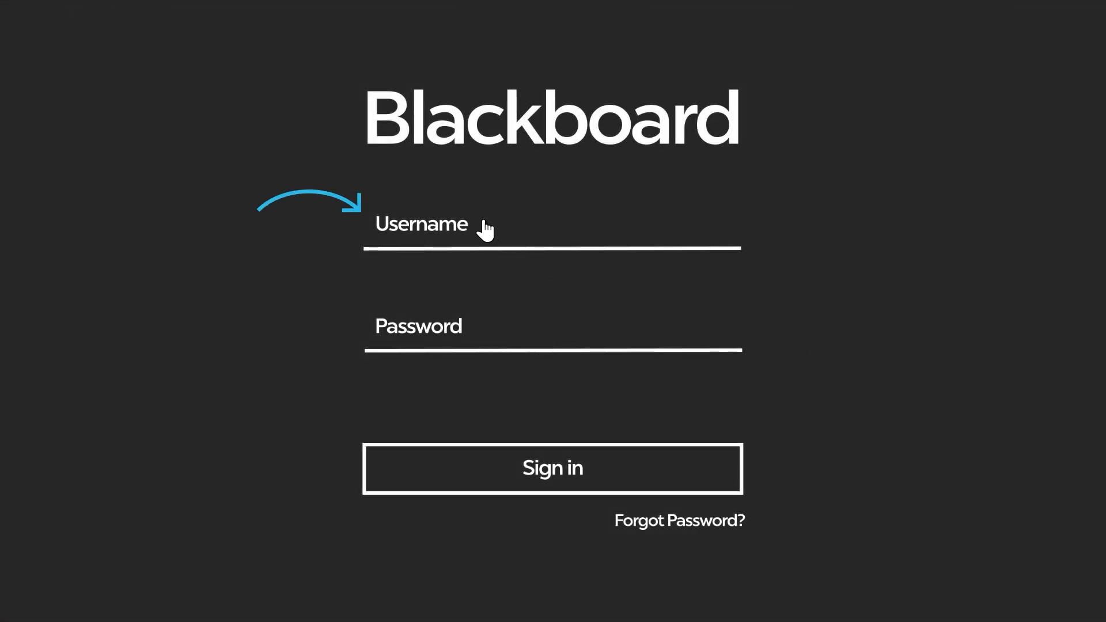
text(acooper)
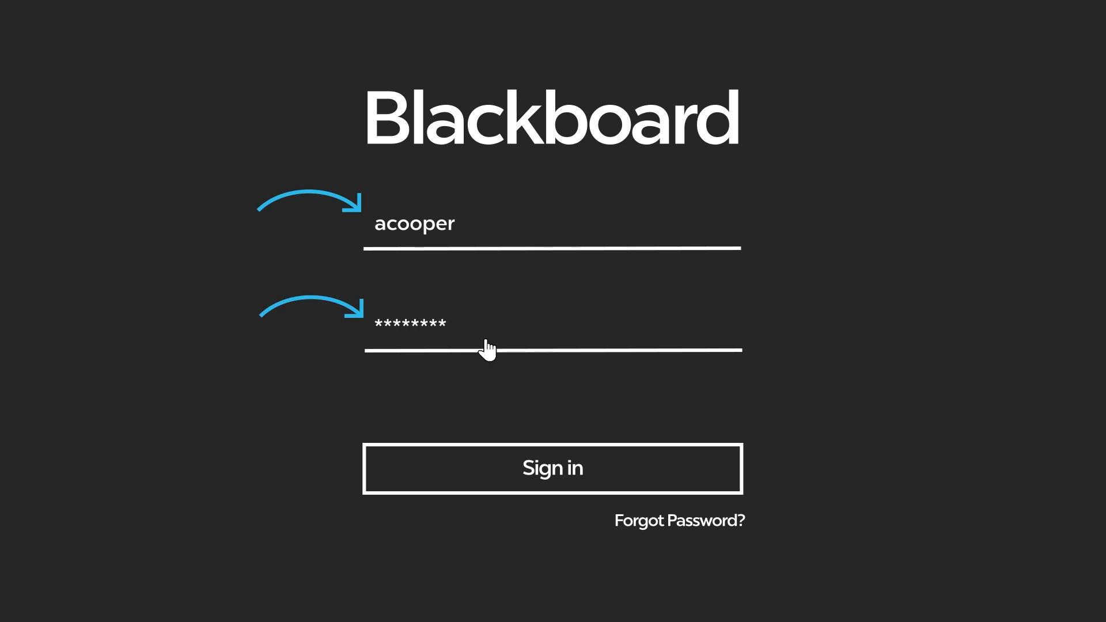
click(551, 467)
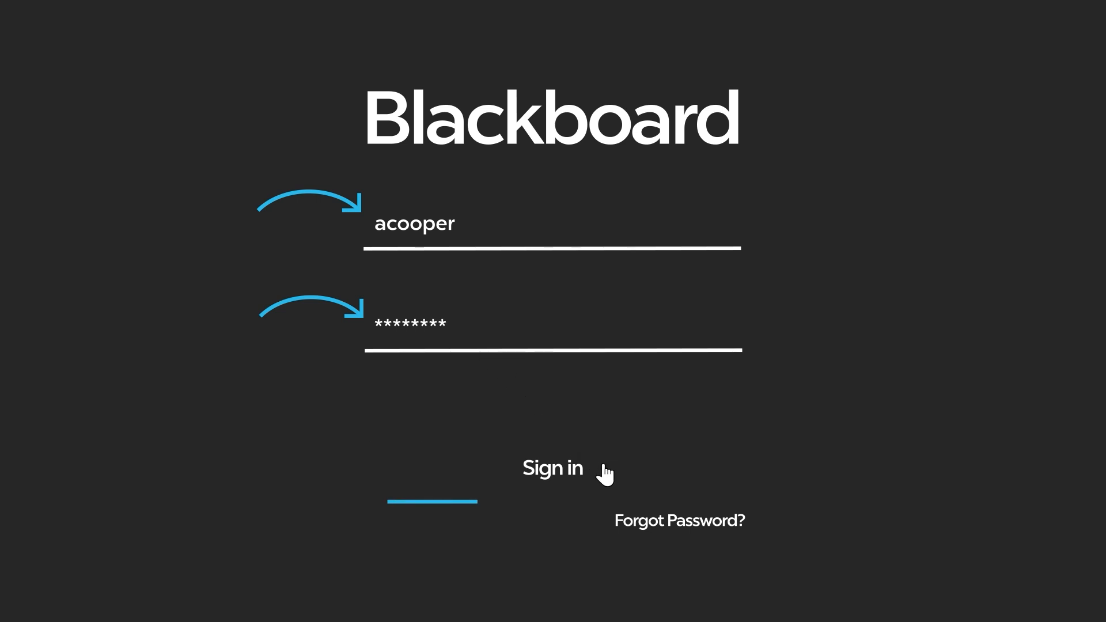
click(553, 468)
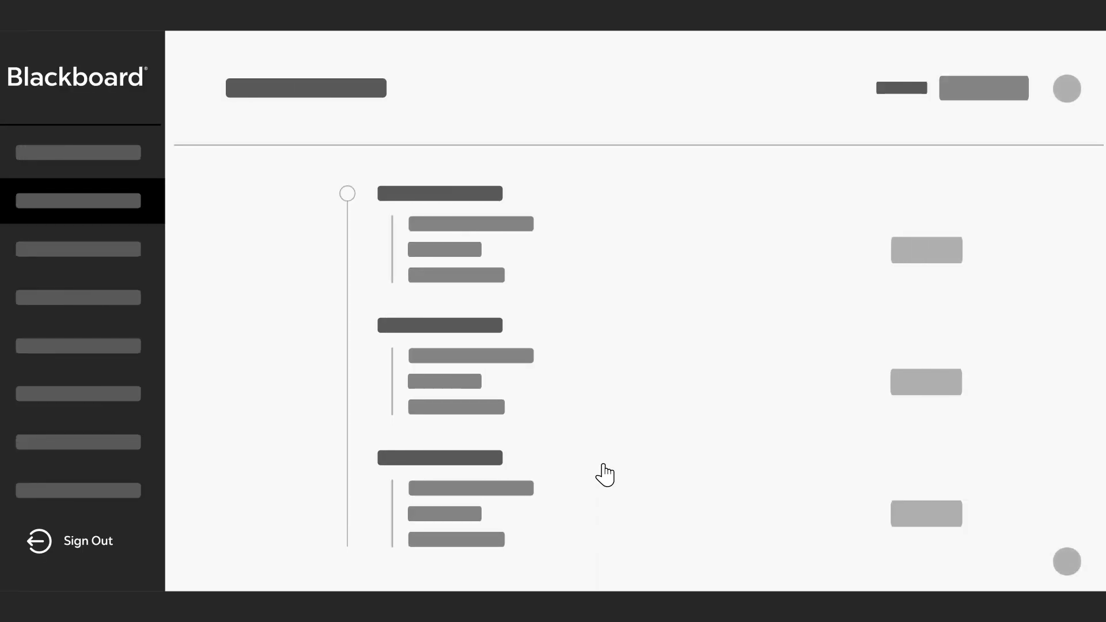
Go back to the Blackboard login screen with empty Username and Password fields
click(69, 540)
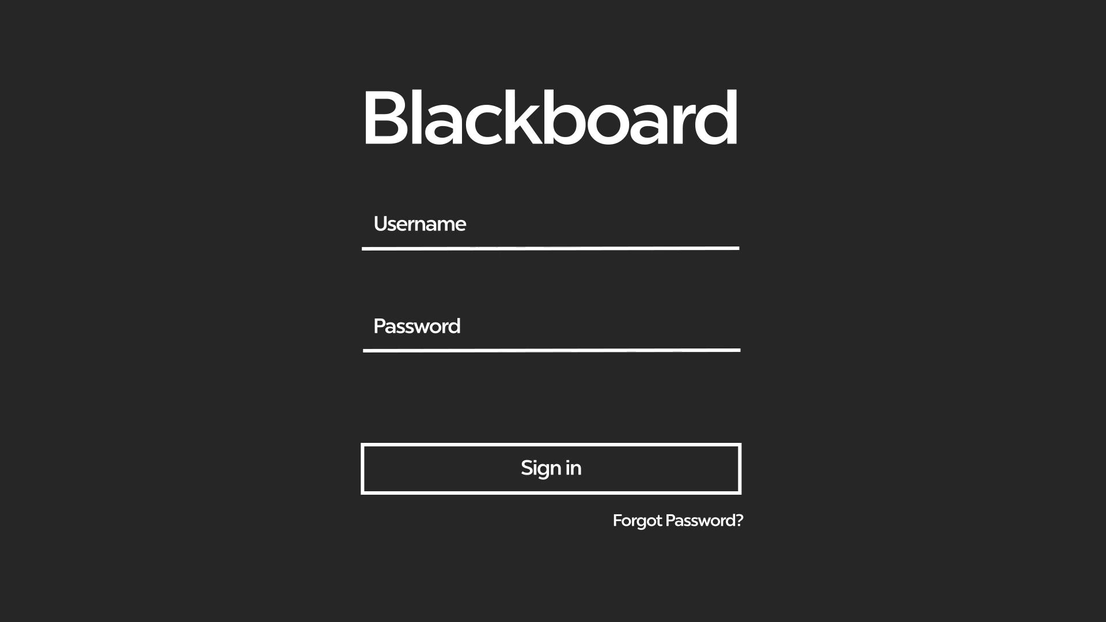
click(551, 469)
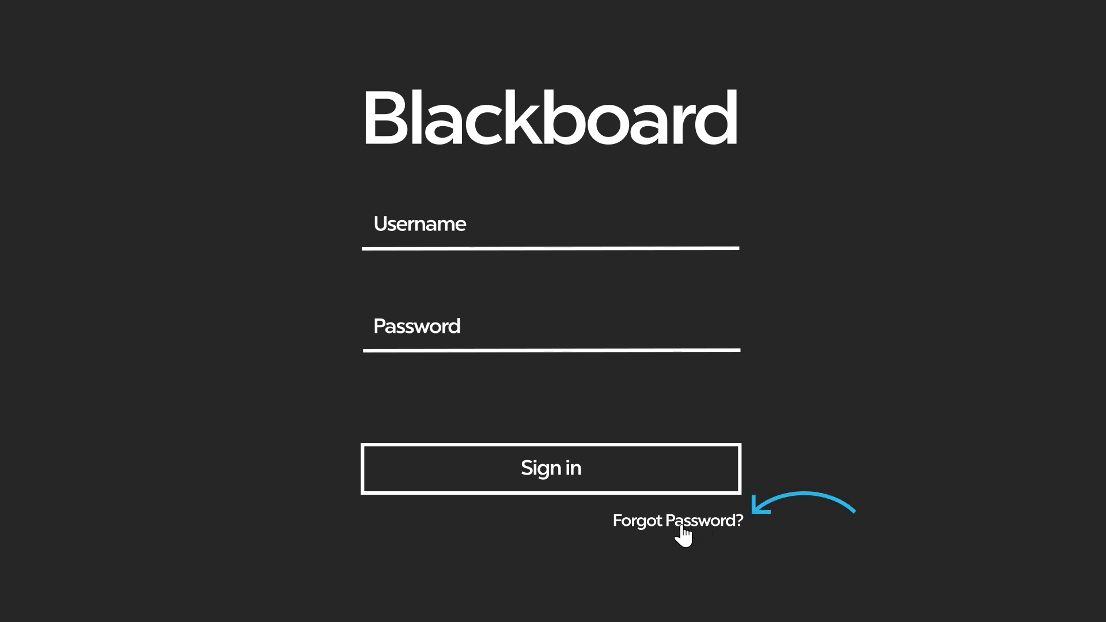
Start Forgot Password recovery, reach the profile page and bring up Change password
click(676, 521)
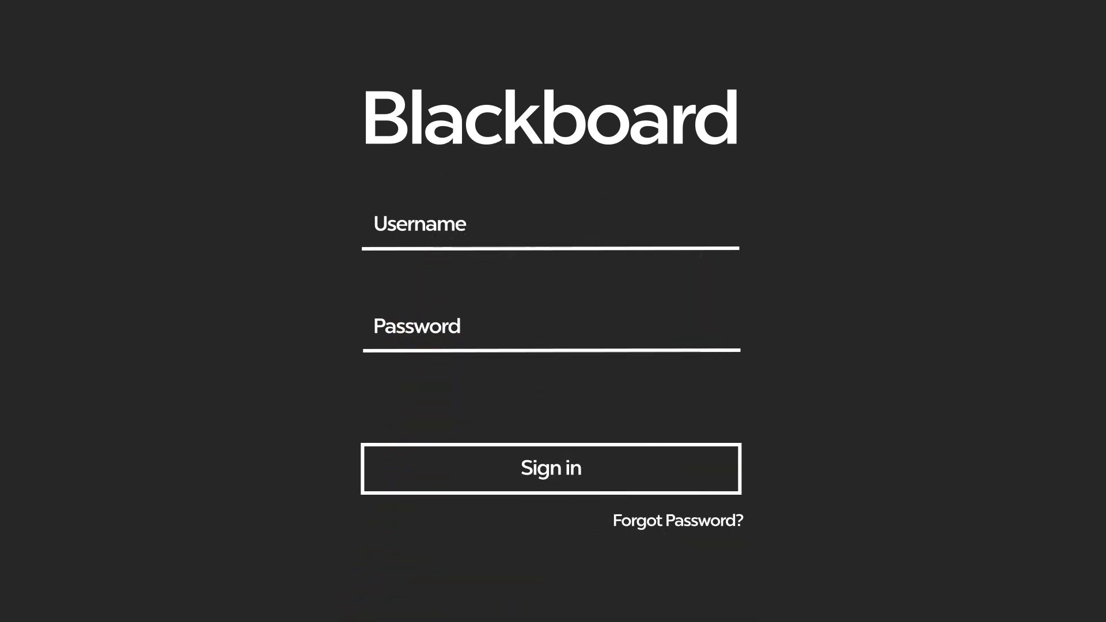
click(550, 468)
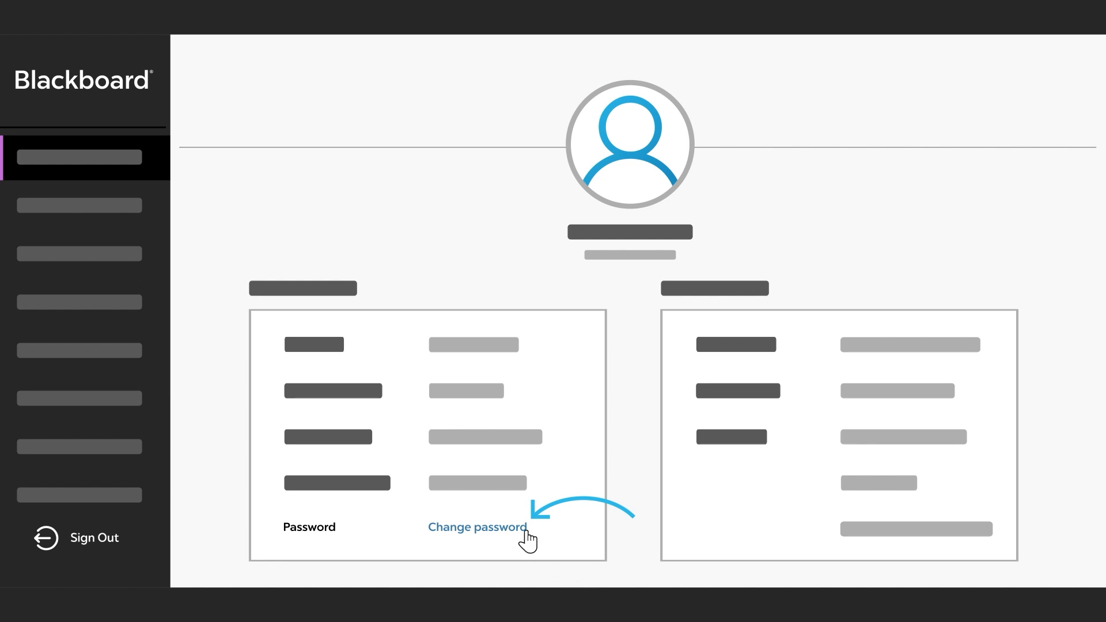
click(477, 526)
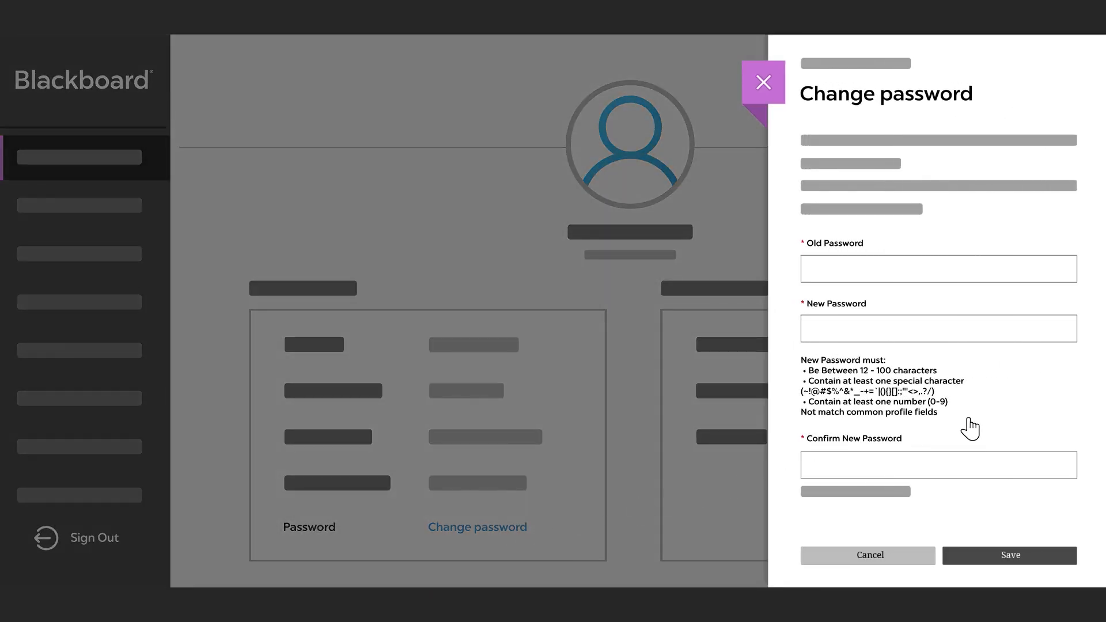
Fill a password into the form, then dismiss it with X without saving
text(******)
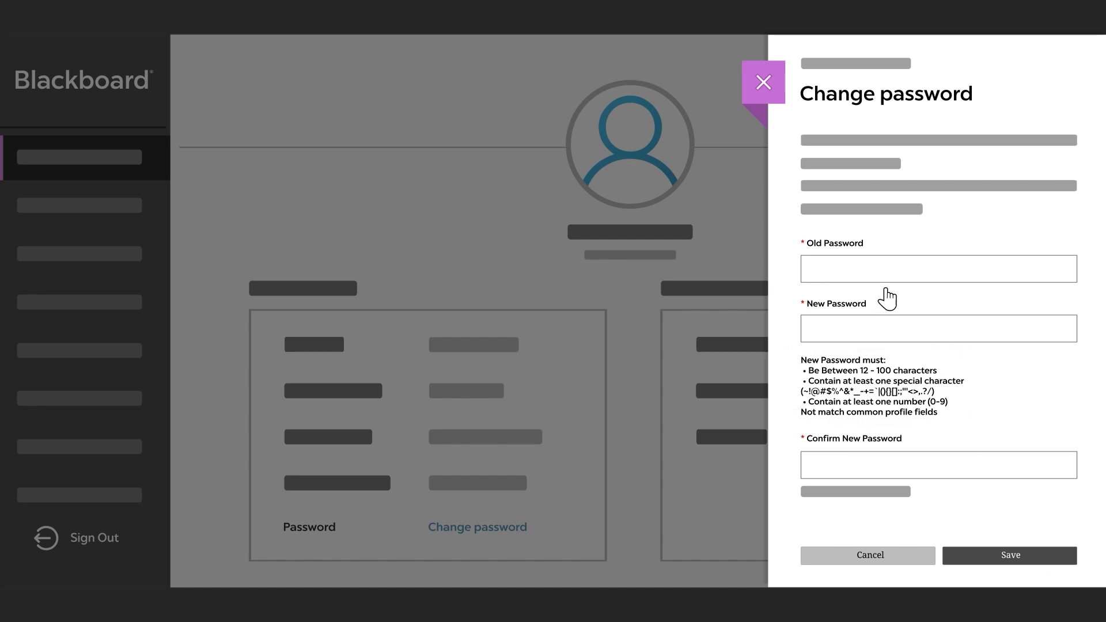
click(761, 83)
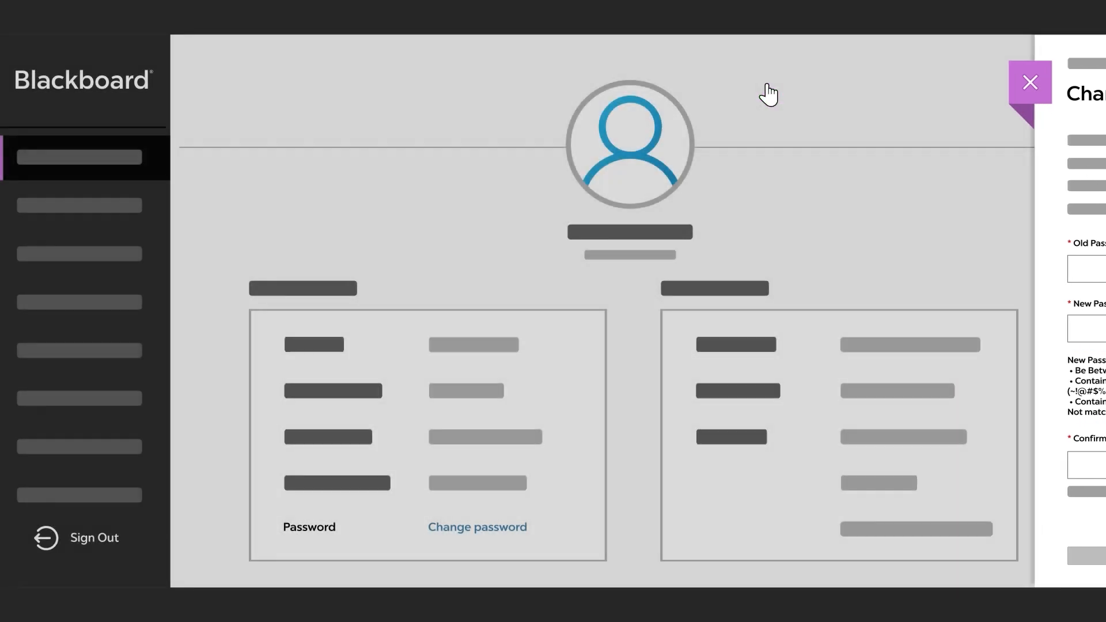
click(1029, 82)
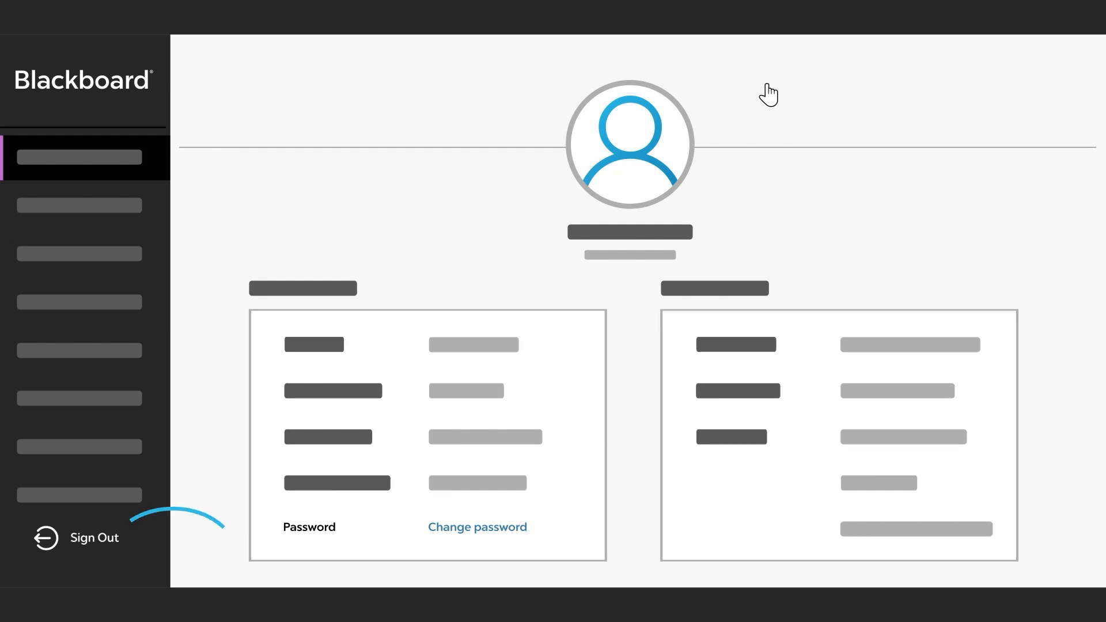
mouse_move(266, 444)
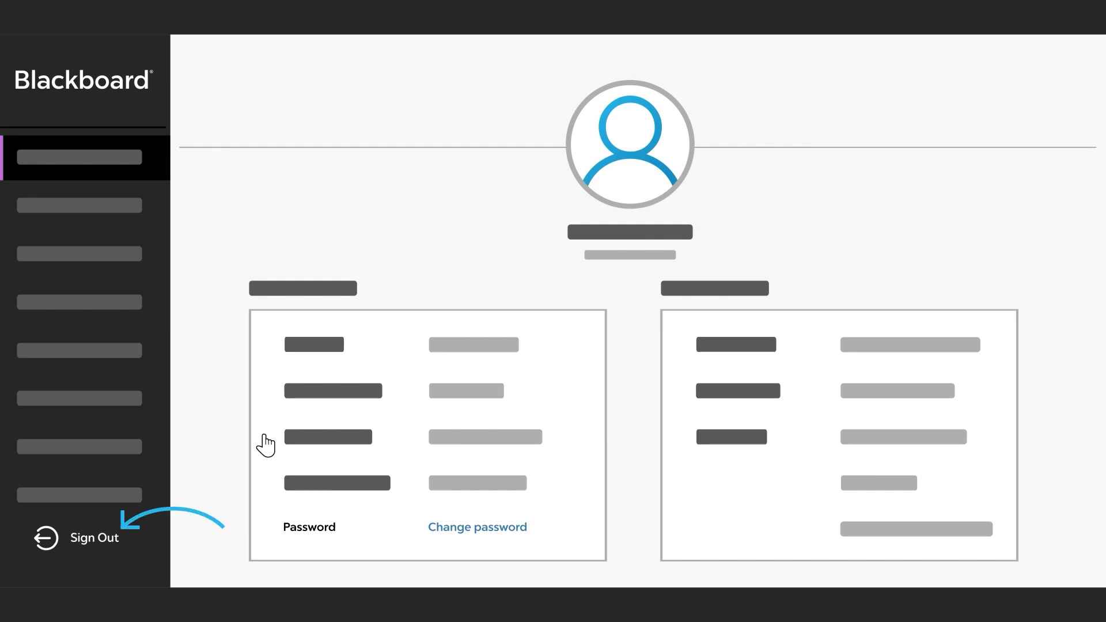